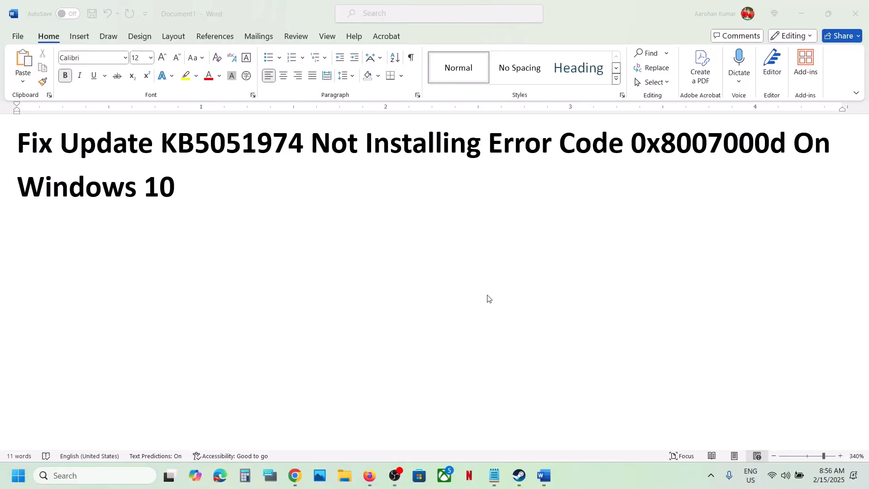
# Highlight the article title and error code 0x8007000d in the guide, then switch to Settings.
pyautogui.doubleClick(232, 142)
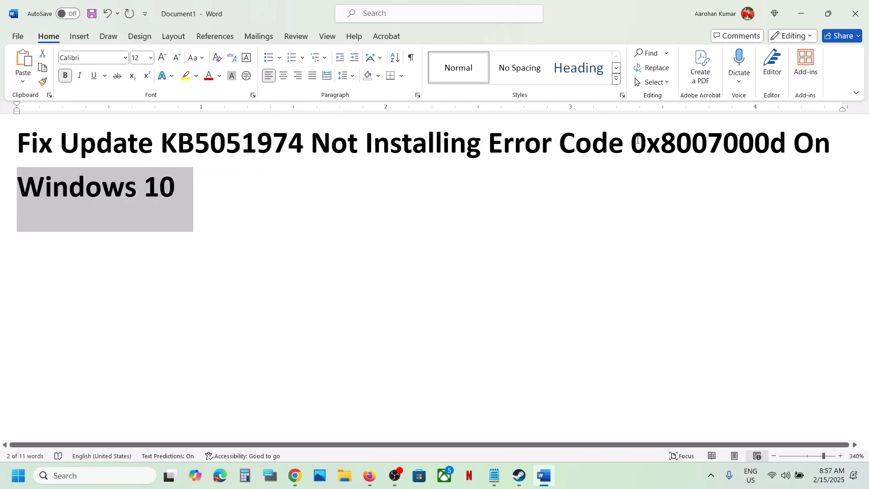
pyautogui.doubleClick(698, 143)
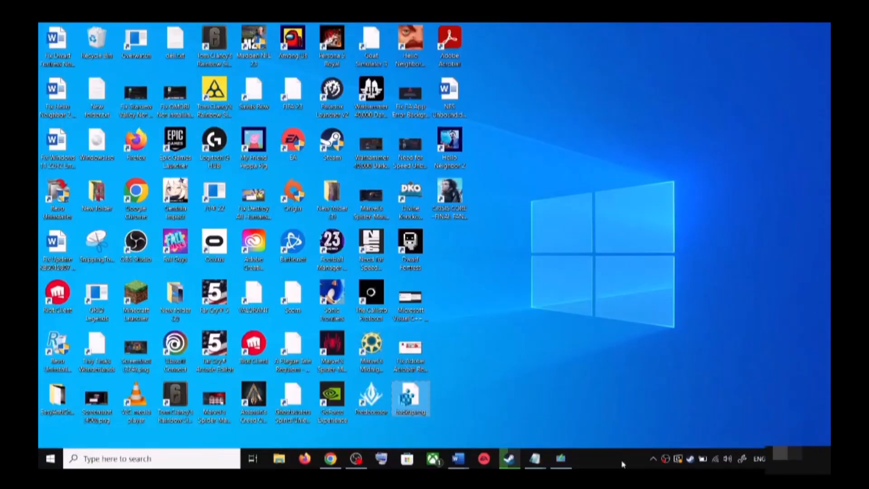
pyautogui.click(458, 459)
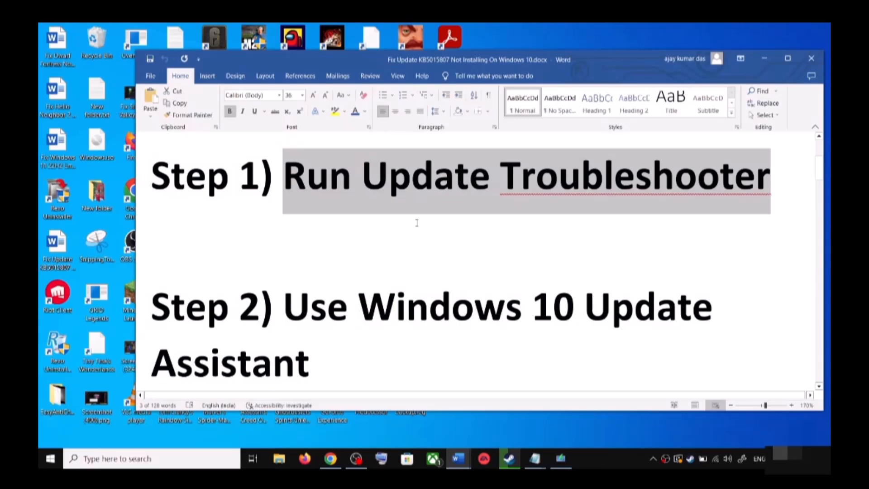
pyautogui.moveTo(586, 250)
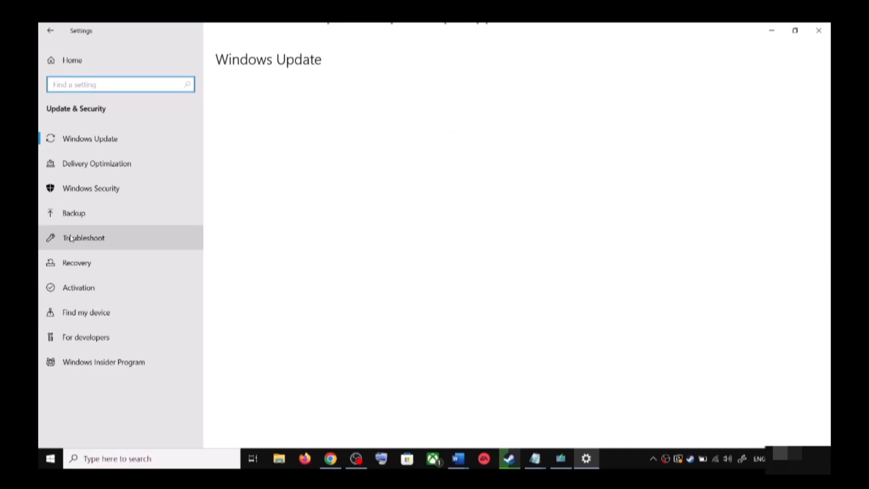
# Launch the Windows Update troubleshooter from Additional troubleshooters so it starts detecting problems.
pyautogui.click(83, 238)
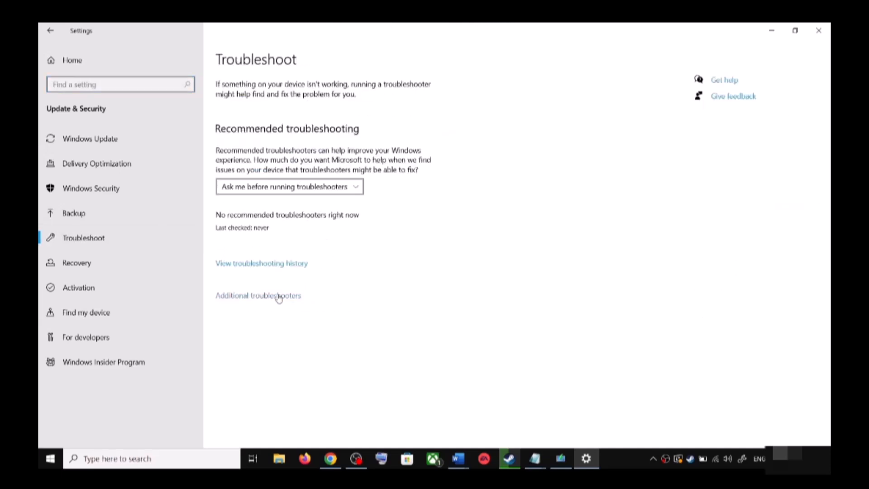
pyautogui.click(259, 296)
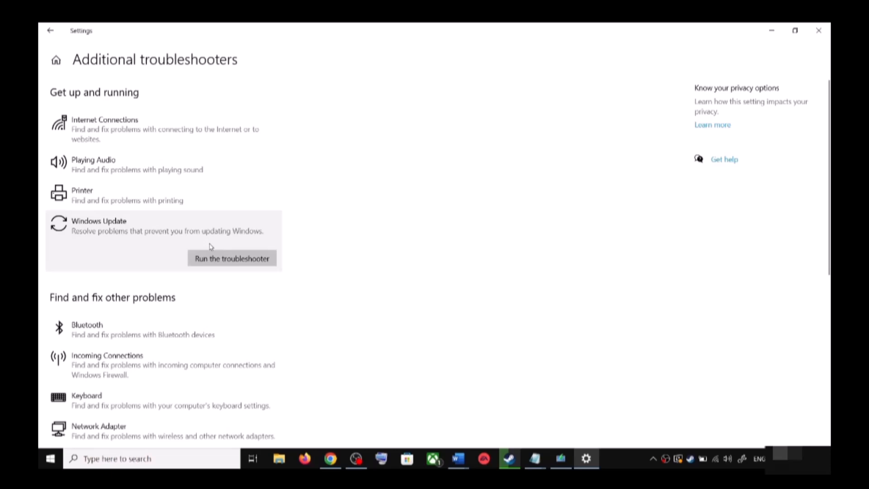
pyautogui.click(231, 258)
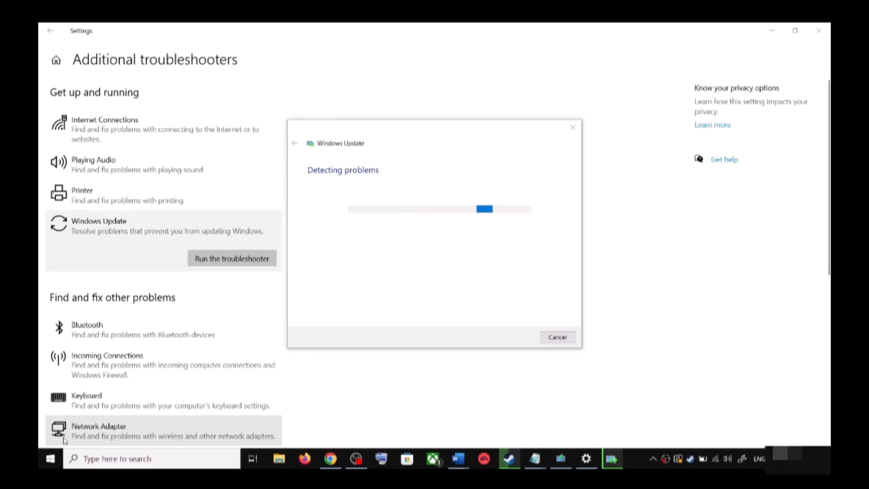
pyautogui.click(51, 459)
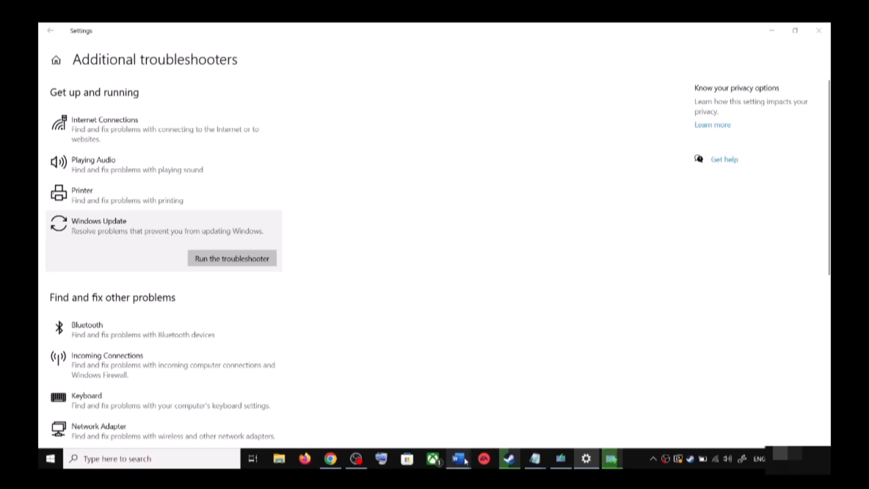
# Download and run the Windows 10 Update Assistant via Update now, then close it when finished.
pyautogui.click(457, 458)
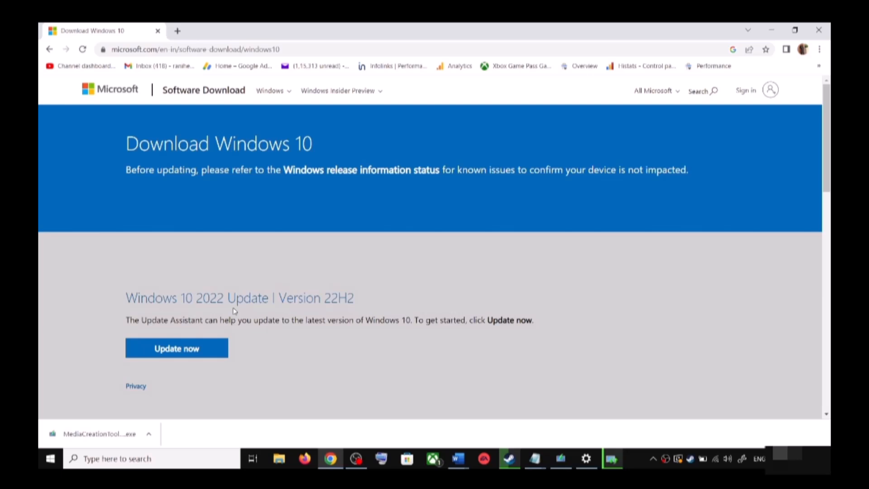
pyautogui.doubleClick(171, 320)
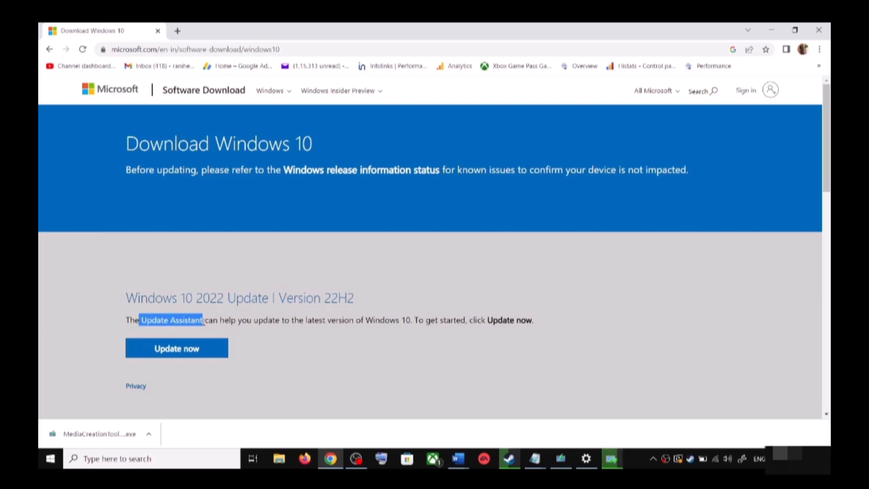
pyautogui.click(177, 348)
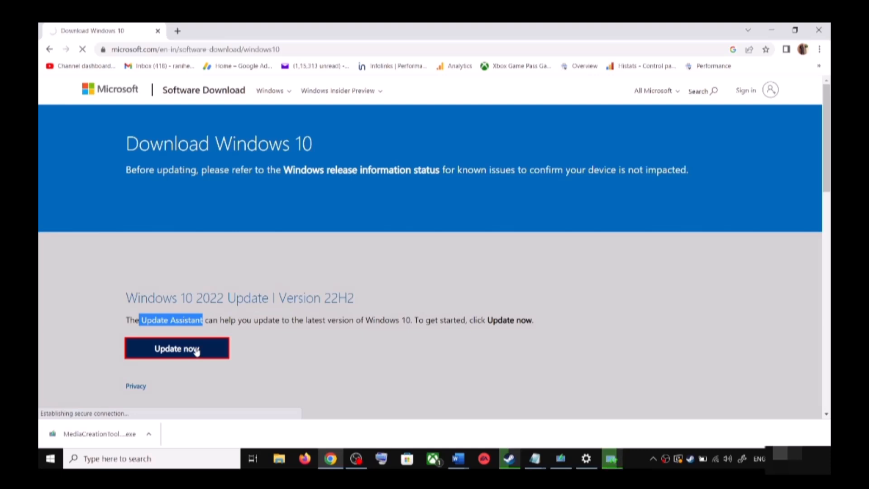
pyautogui.click(177, 348)
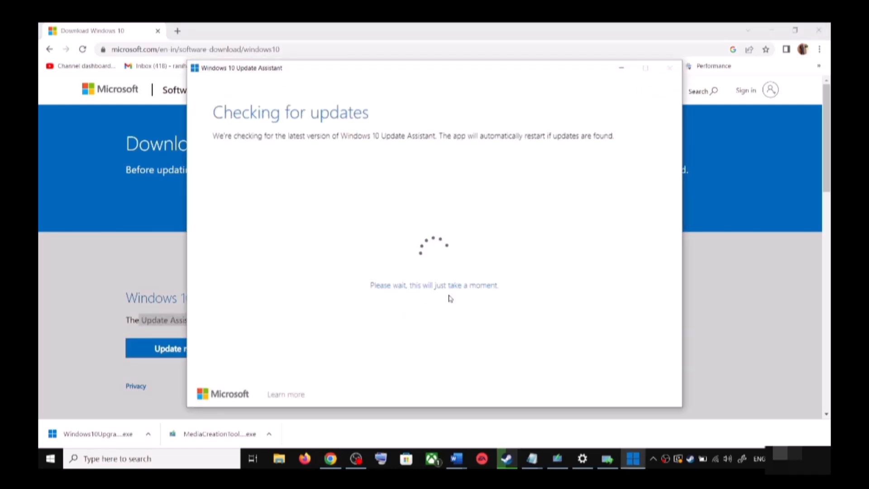
pyautogui.moveTo(478, 263)
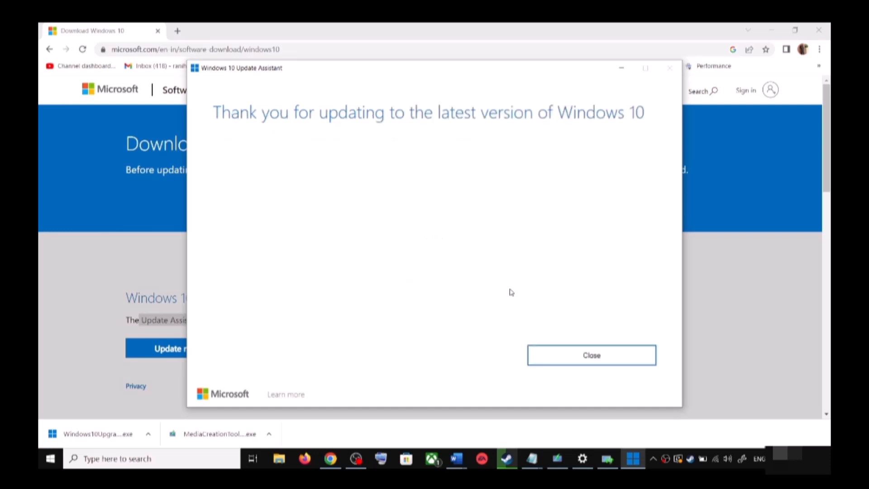
pyautogui.moveTo(622, 322)
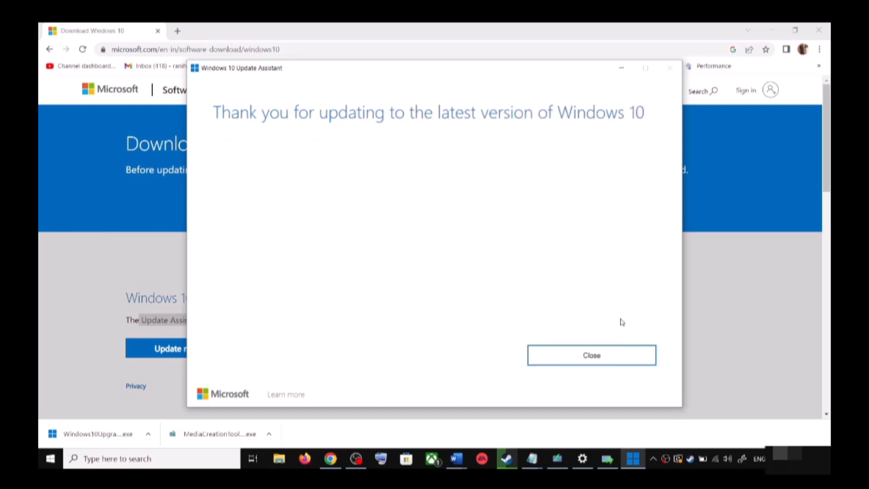
pyautogui.moveTo(592, 355)
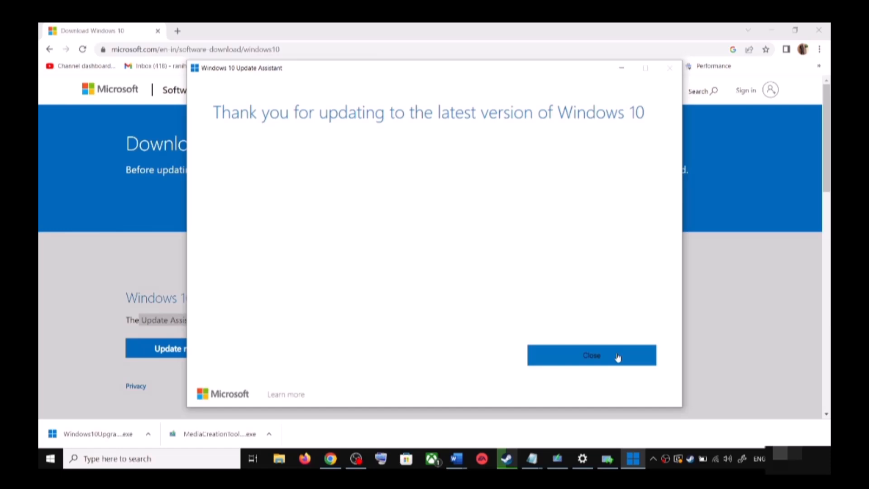
pyautogui.click(591, 355)
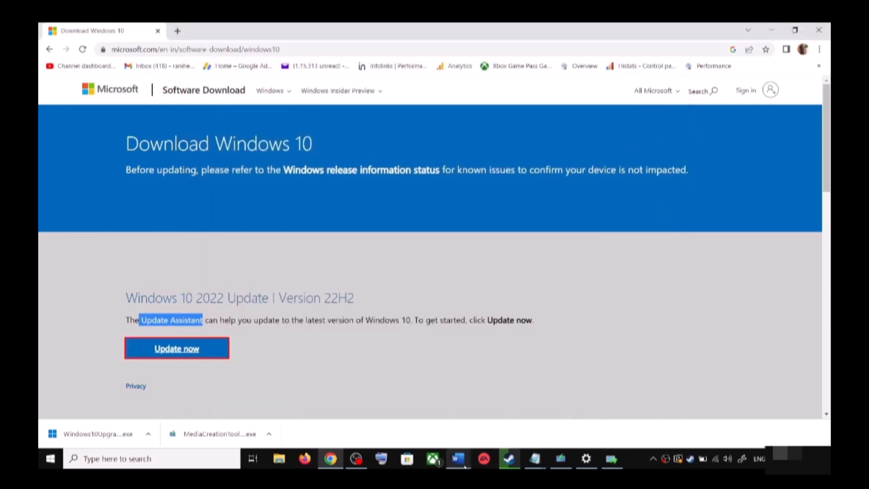
# Copy the list of Windows Update reset commands from the Word guide.
pyautogui.click(456, 459)
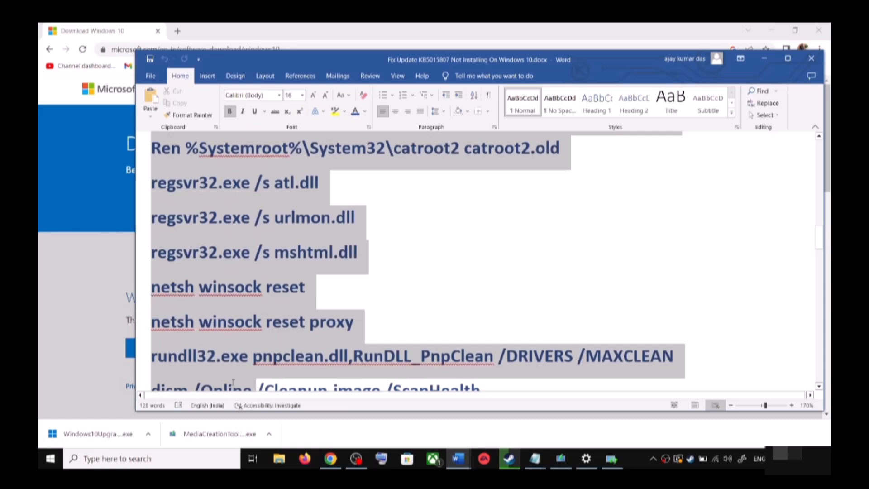
pyautogui.scroll(-3)
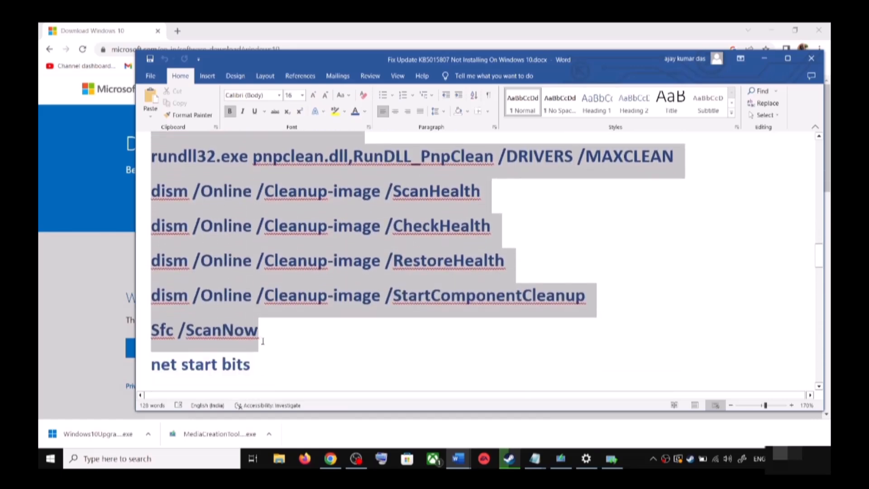
pyautogui.scroll(-3)
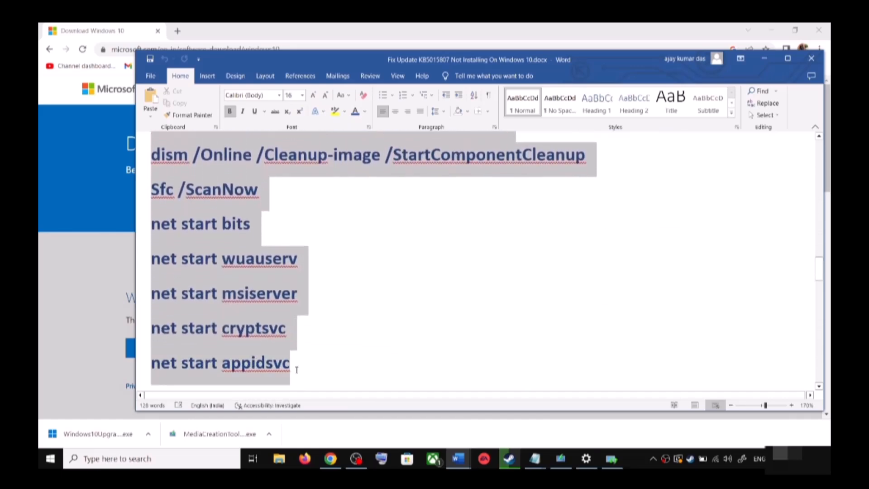
pyautogui.rightClick(266, 285)
pyautogui.write('ote')
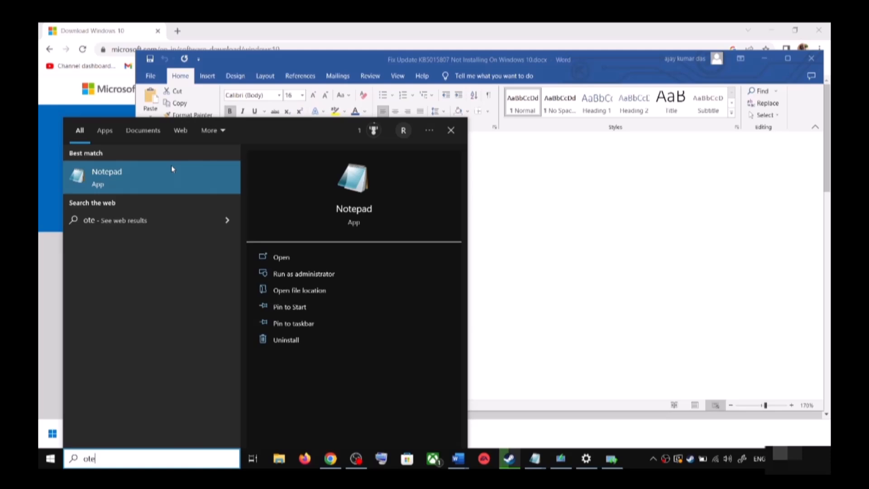
# Save the pasted commands to the Desktop as Wufix.bat with type All Files.
pyautogui.click(107, 177)
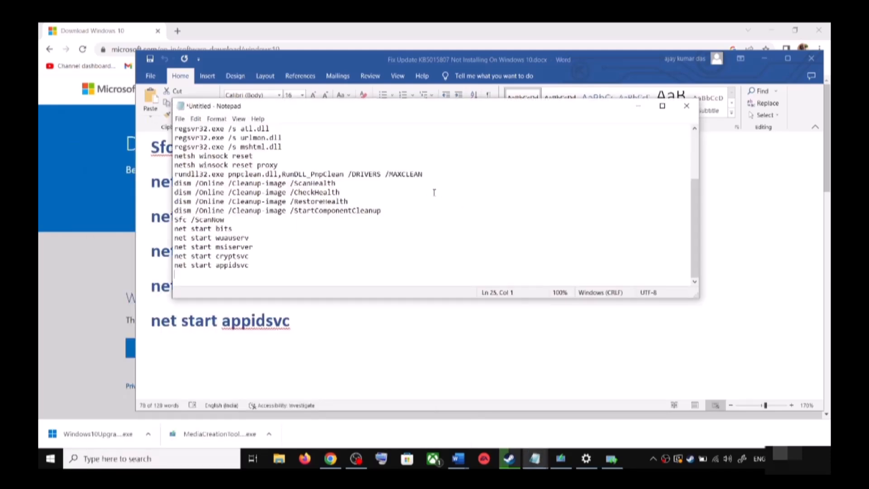
pyautogui.click(180, 119)
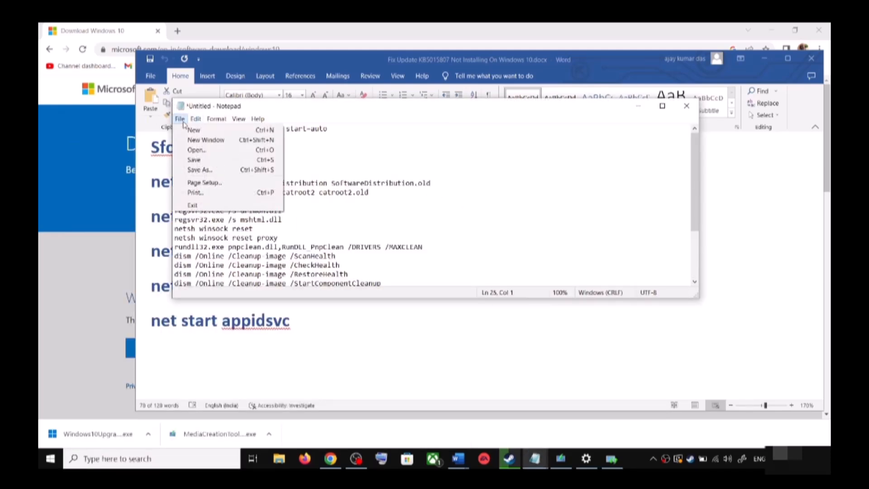
pyautogui.click(199, 169)
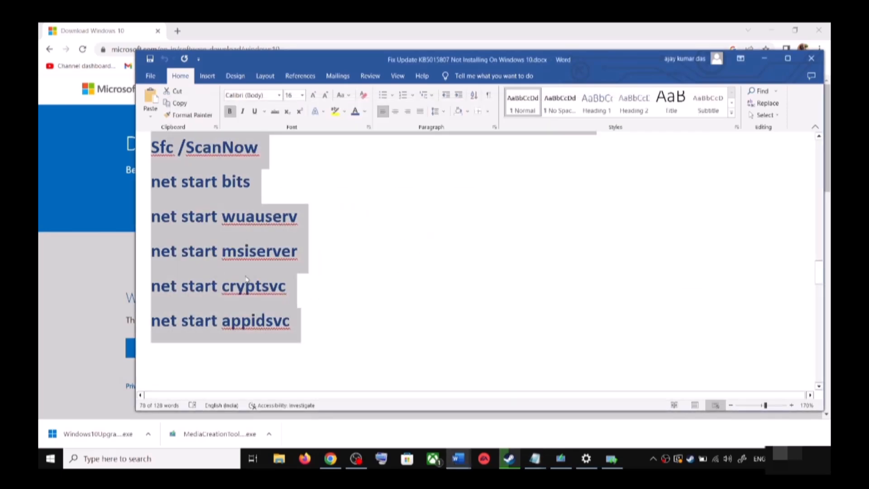
pyautogui.scroll(-3)
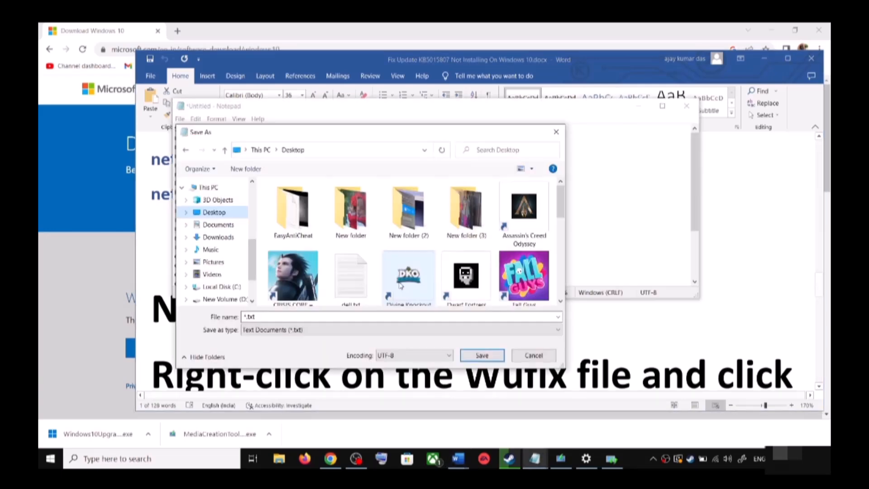
pyautogui.write('Wufix.bat')
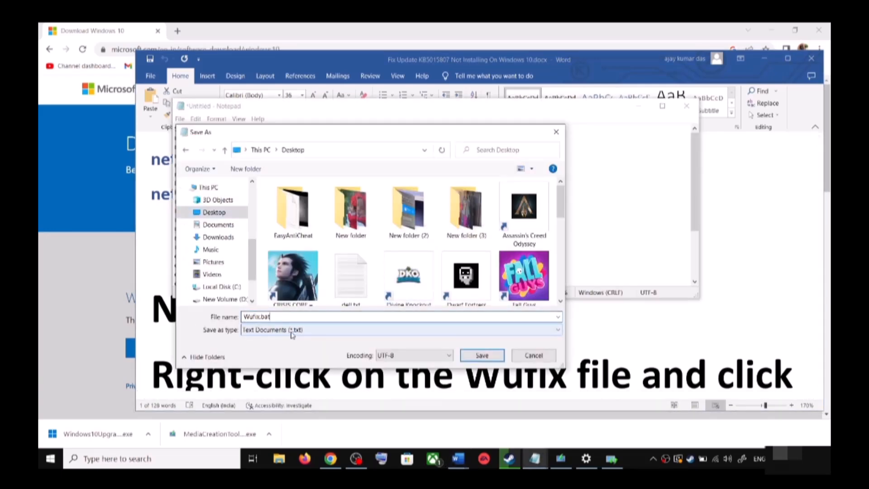
pyautogui.click(399, 330)
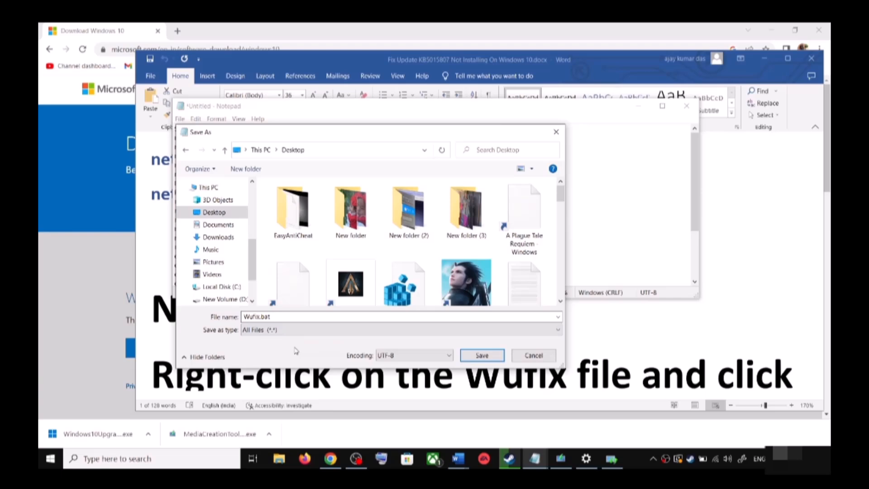
pyautogui.click(481, 355)
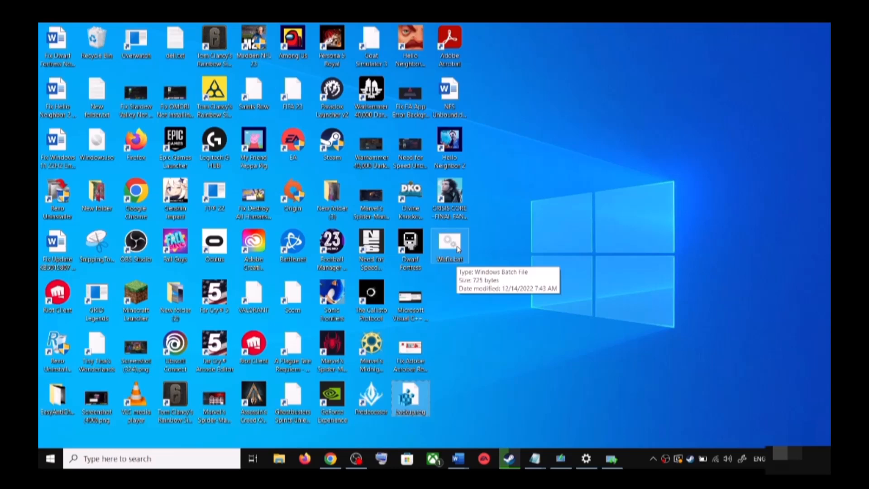
# Run Wufix.bat as administrator so the winsock reset and DISM health scan execute.
pyautogui.rightClick(450, 245)
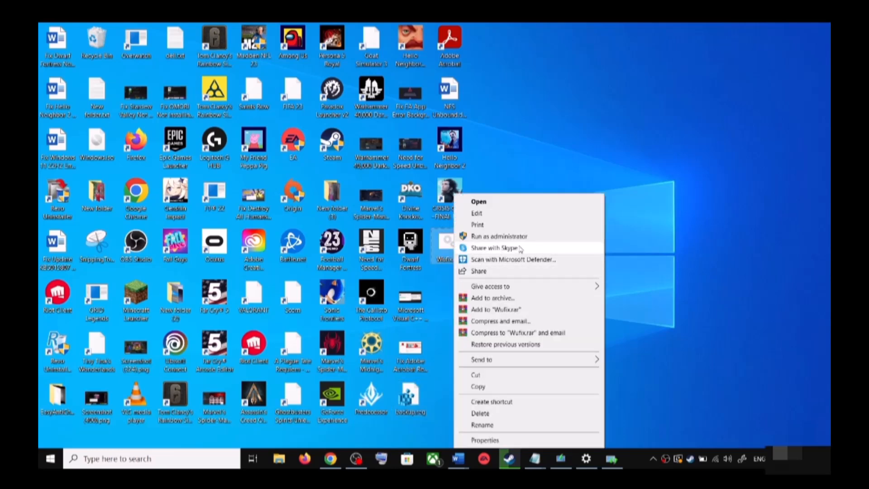
pyautogui.moveTo(510, 165)
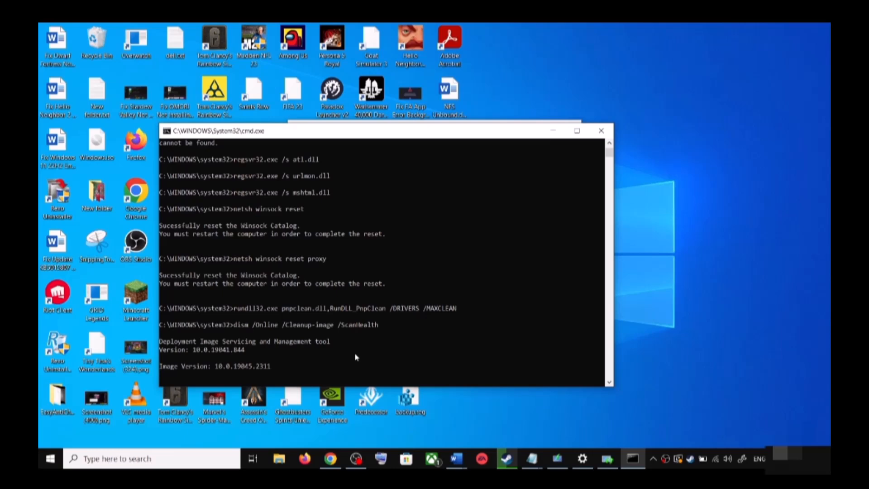
pyautogui.moveTo(397, 322)
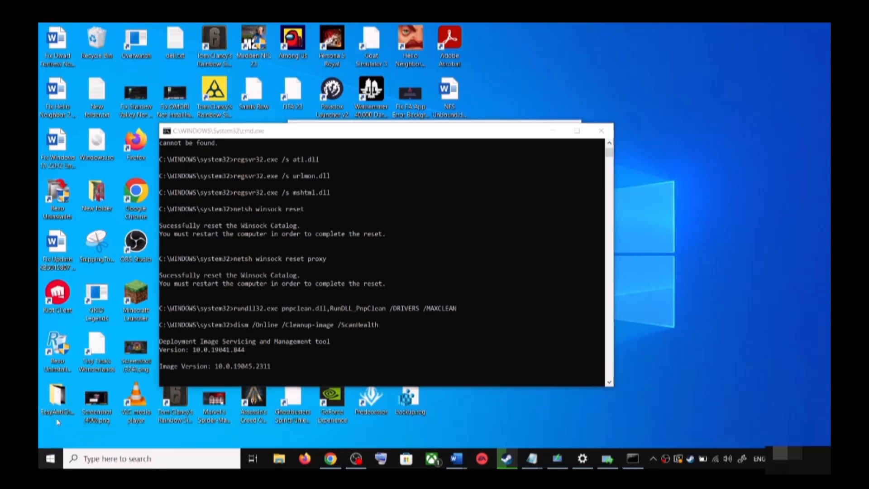
pyautogui.click(50, 458)
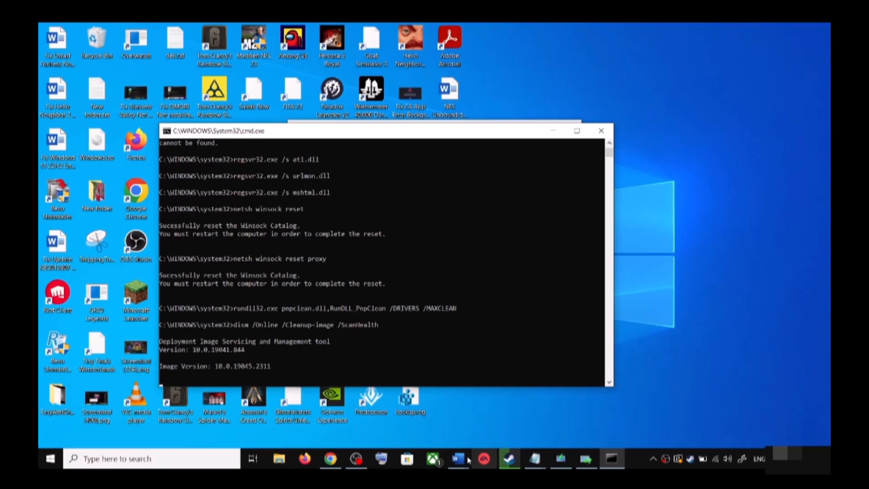
# Accept the Media Creation Tool license and choose Upgrade this PC now to start downloading Windows 10.
pyautogui.click(457, 458)
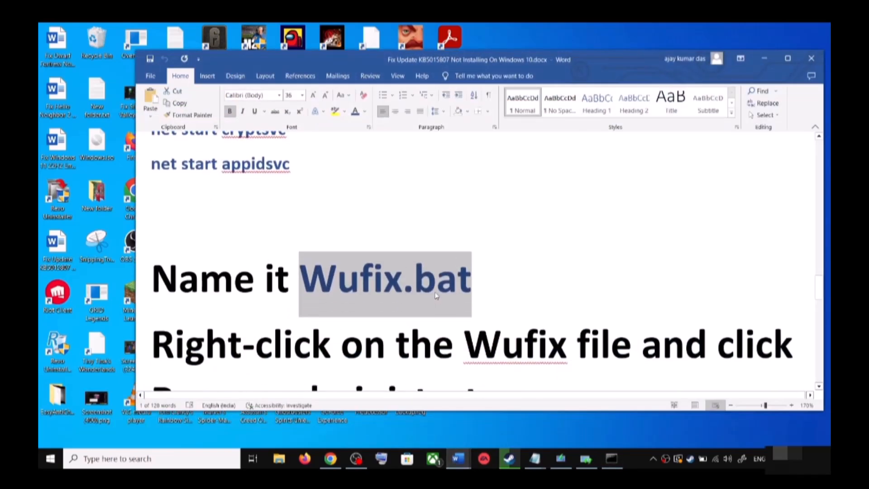
pyautogui.scroll(-3)
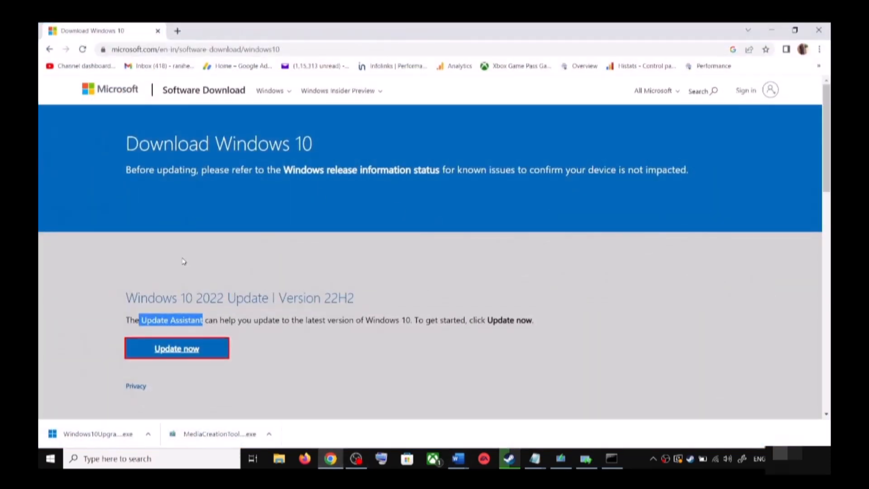
pyautogui.scroll(-3)
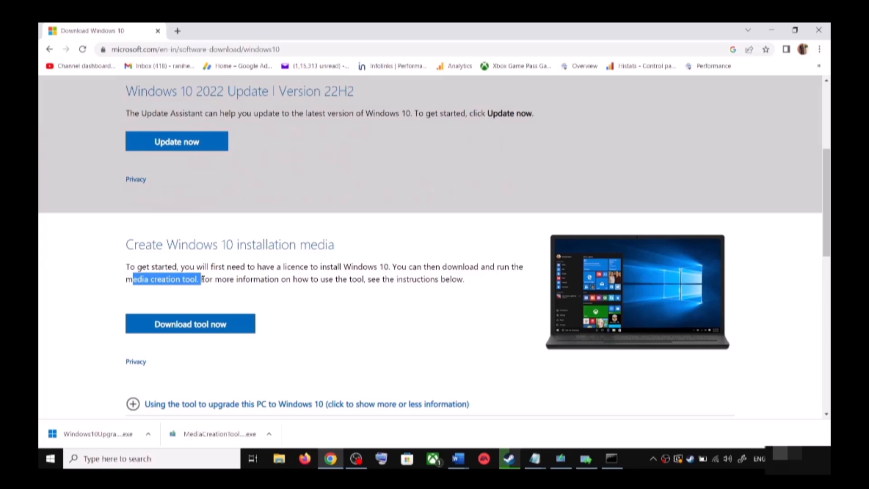
pyautogui.moveTo(190, 324)
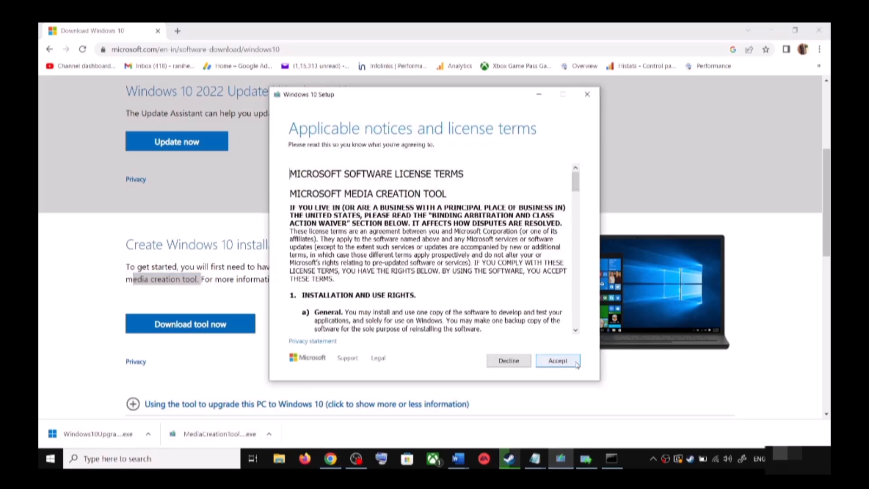
pyautogui.click(557, 361)
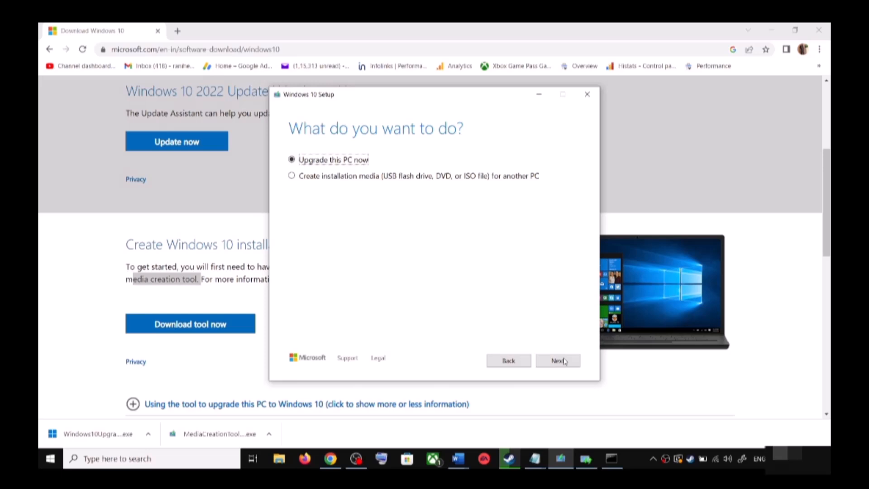
pyautogui.click(557, 361)
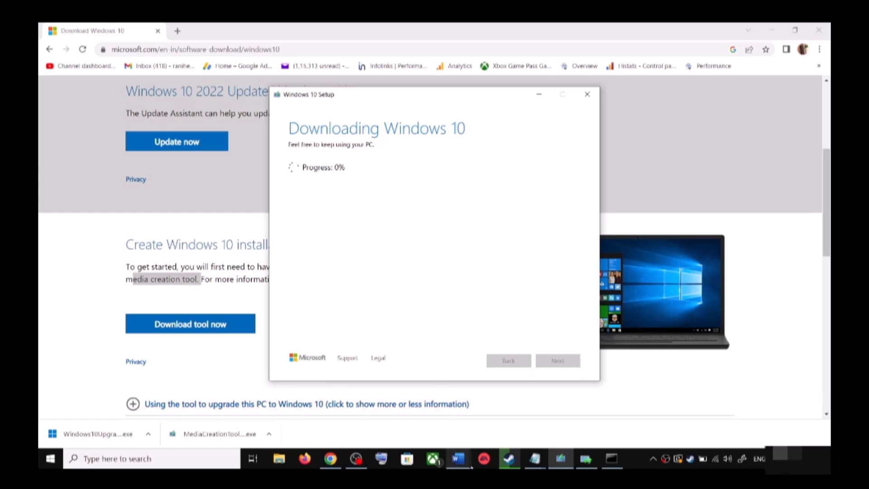
pyautogui.click(458, 458)
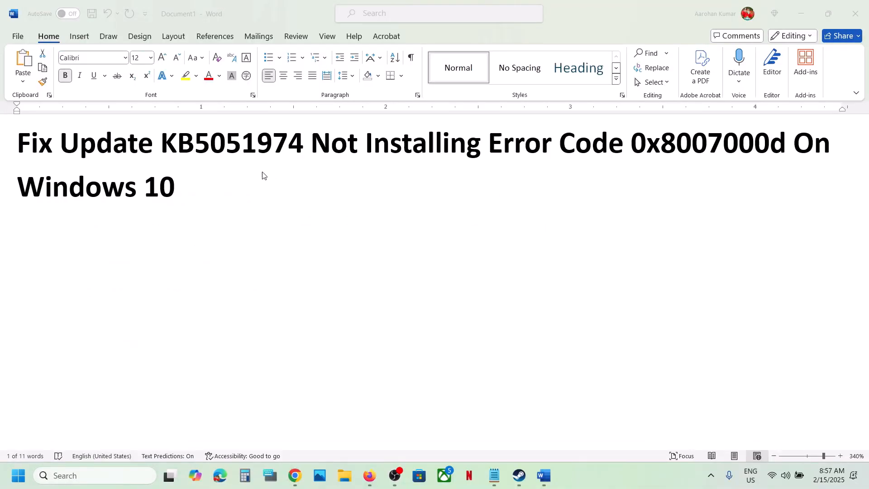
pyautogui.doubleClick(232, 142)
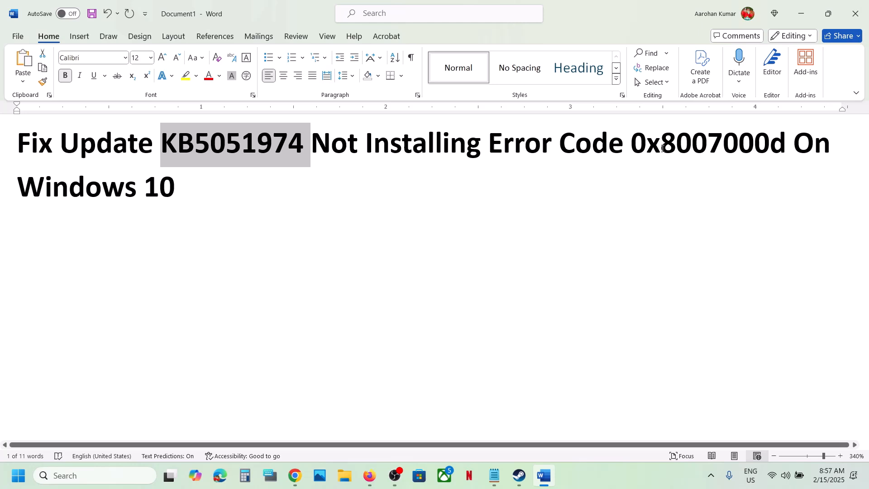
pyautogui.doubleClick(712, 142)
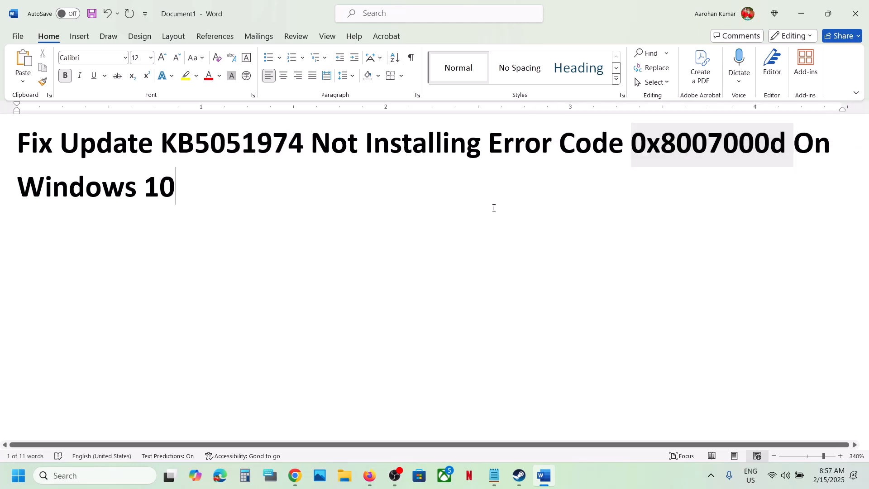